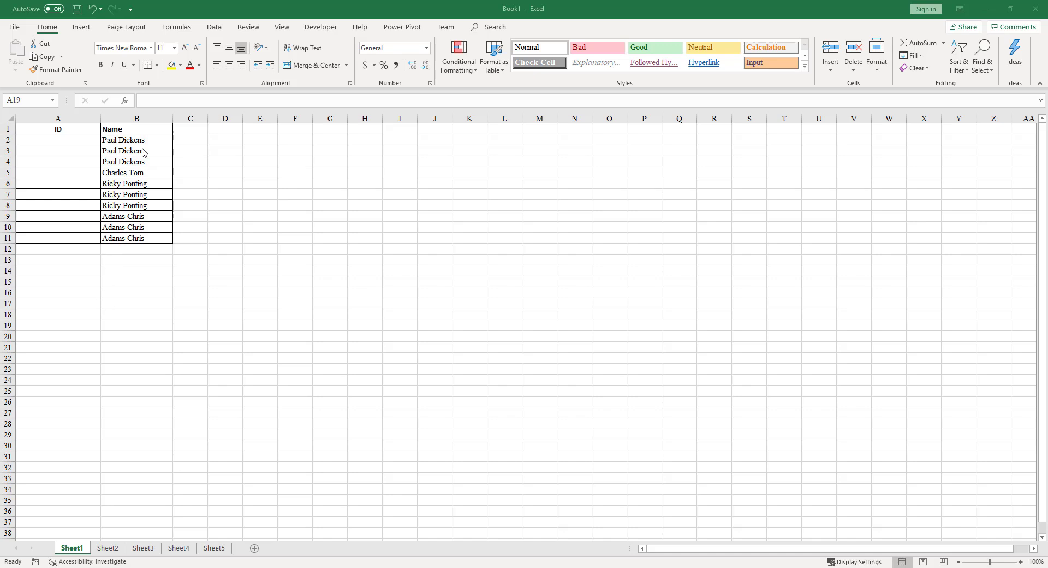
mouse_move(143, 148)
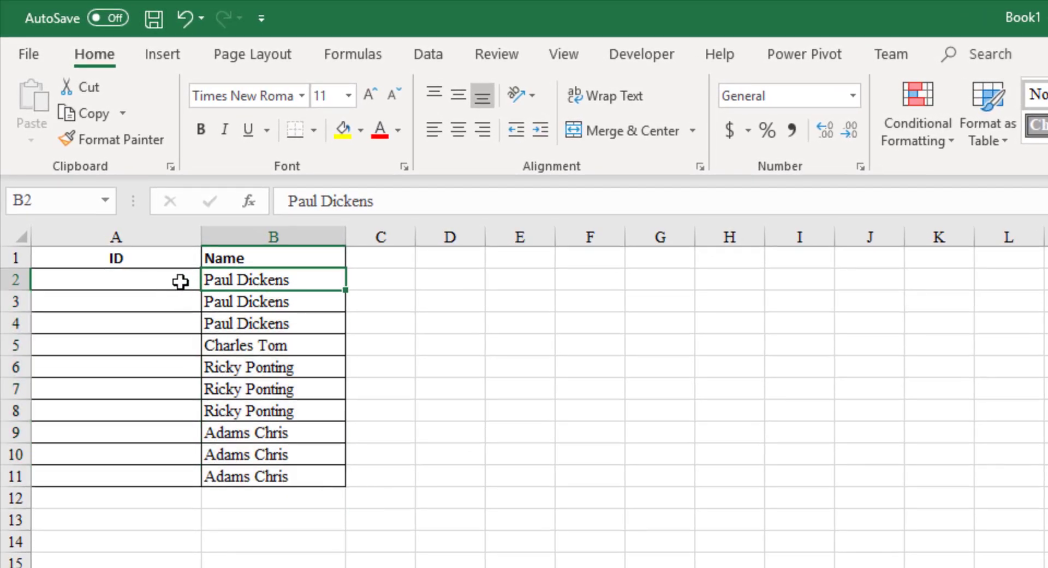
text(1)
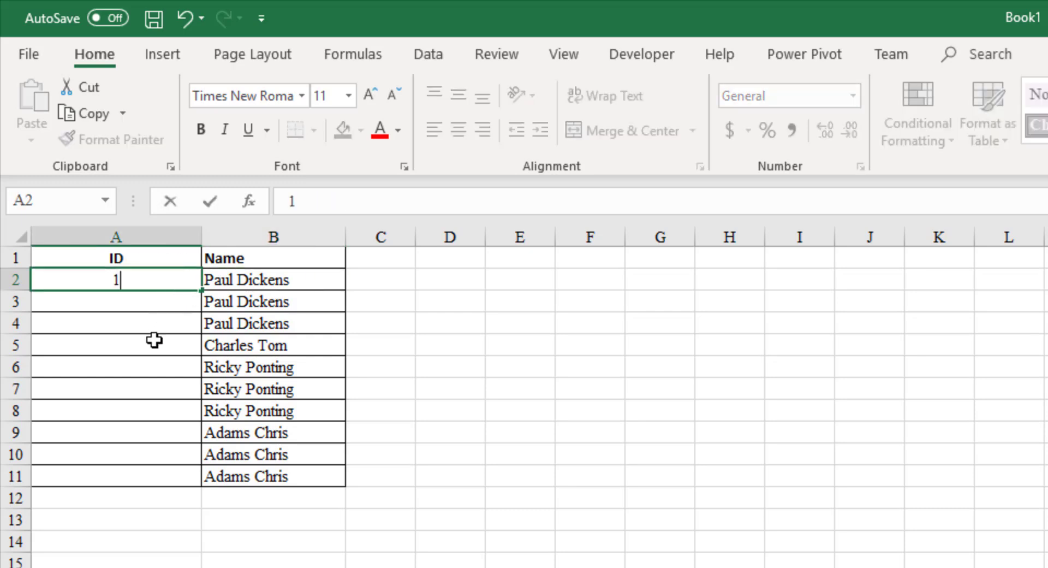
click(116, 345)
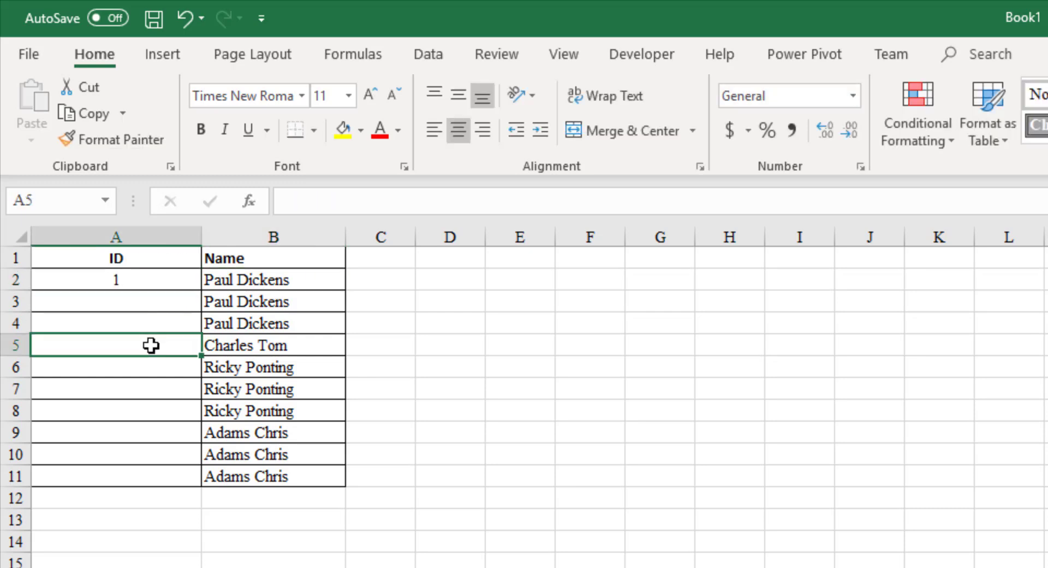
text(2)
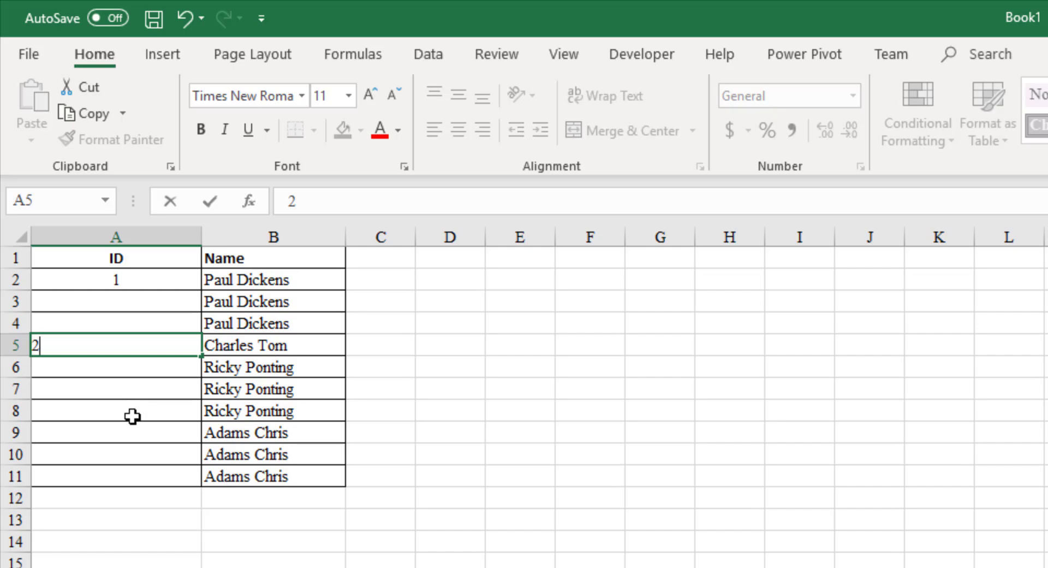
key(enter)
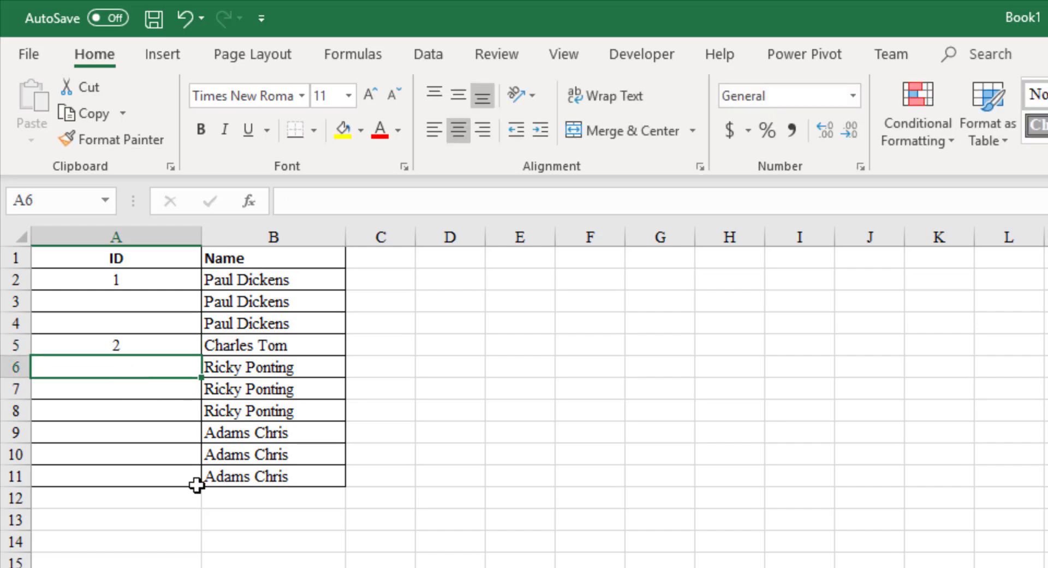
text(3)
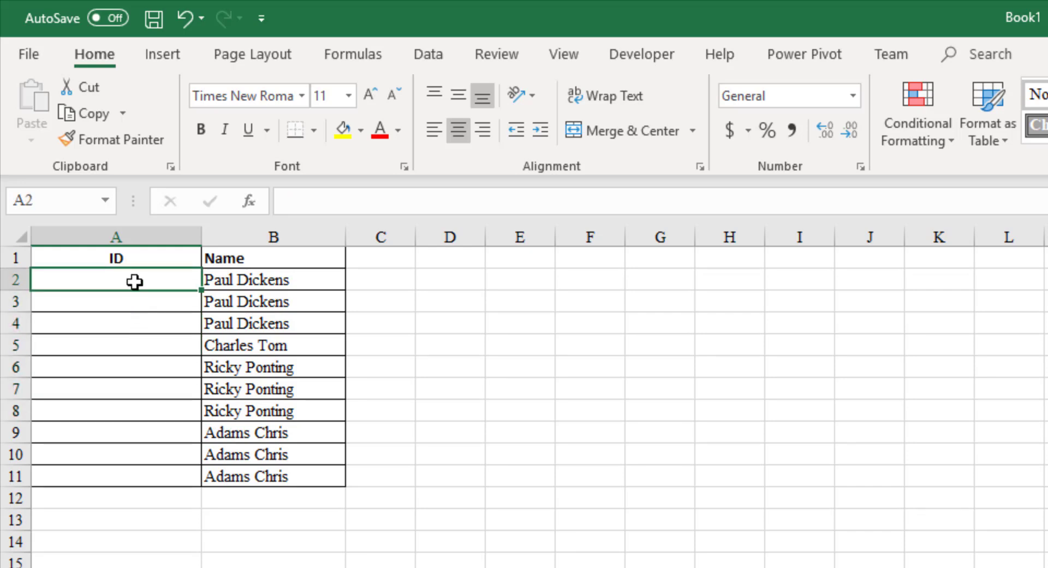
mouse_move(143, 324)
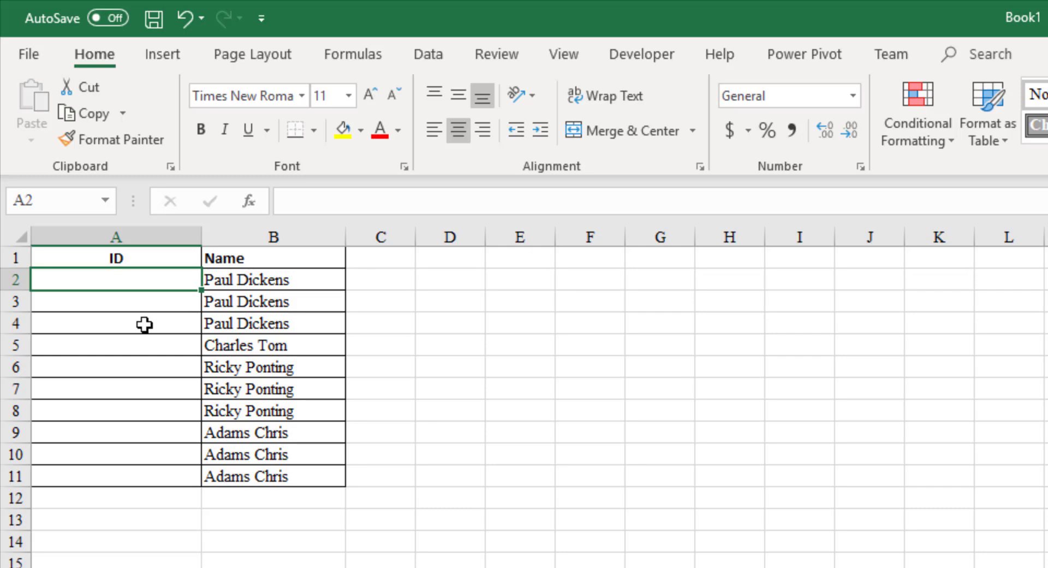
text(1)
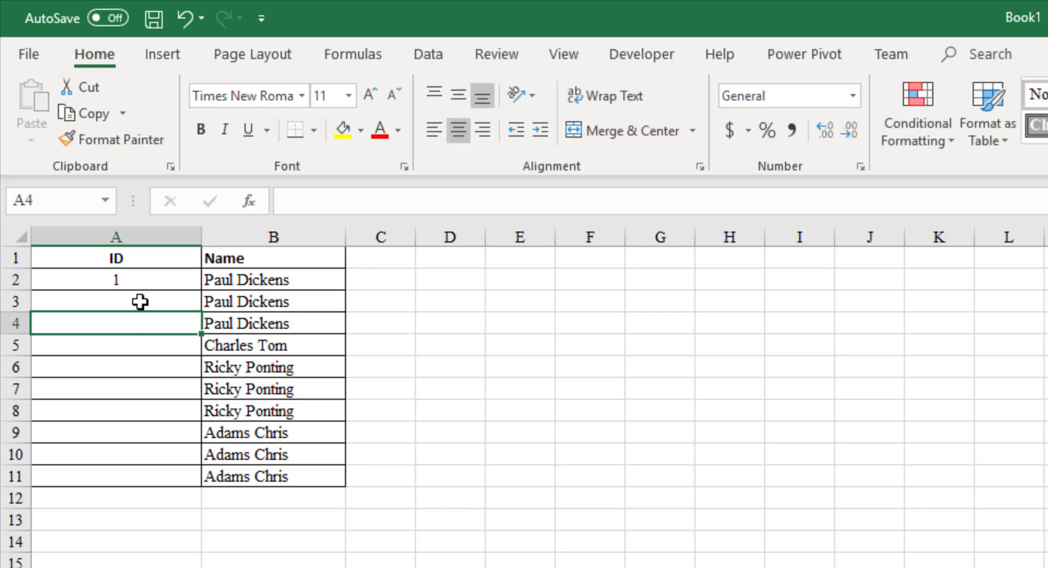
click(117, 301)
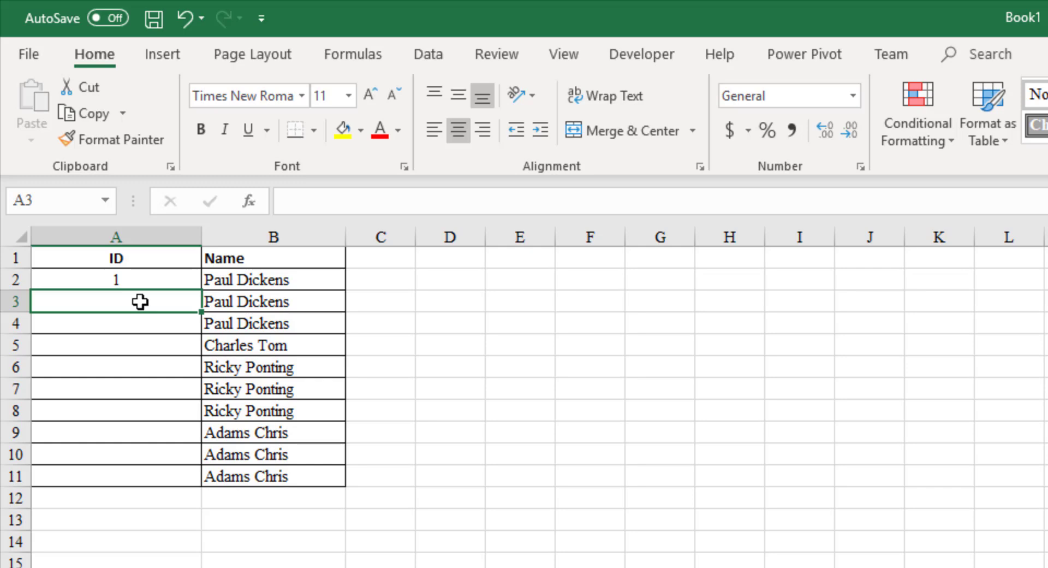
text(=)
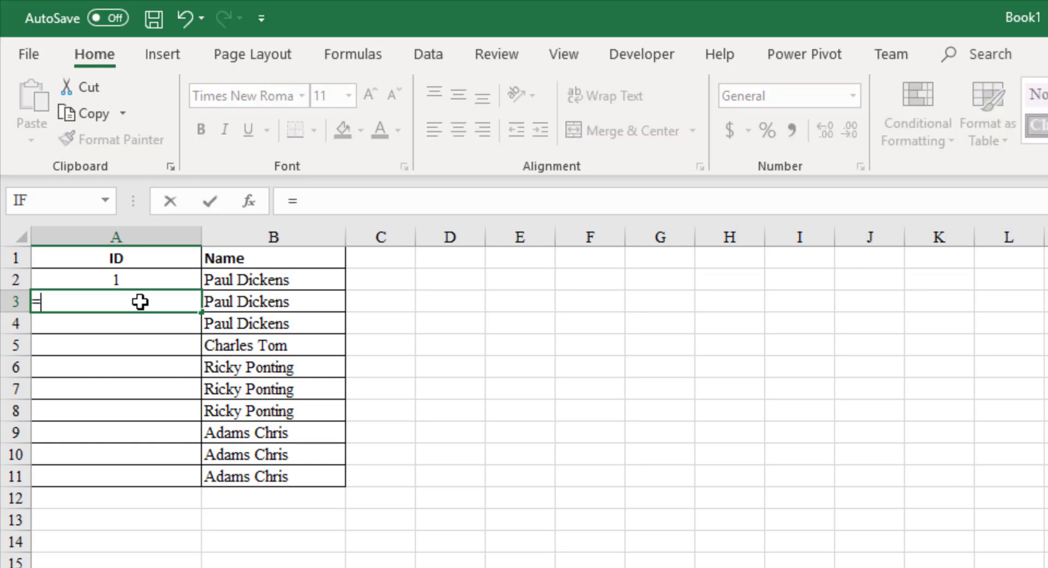
Build =IF(B3=B2,A2,A2+1) in A3, clicking B3 and B2 as the compared names.
text(IF)
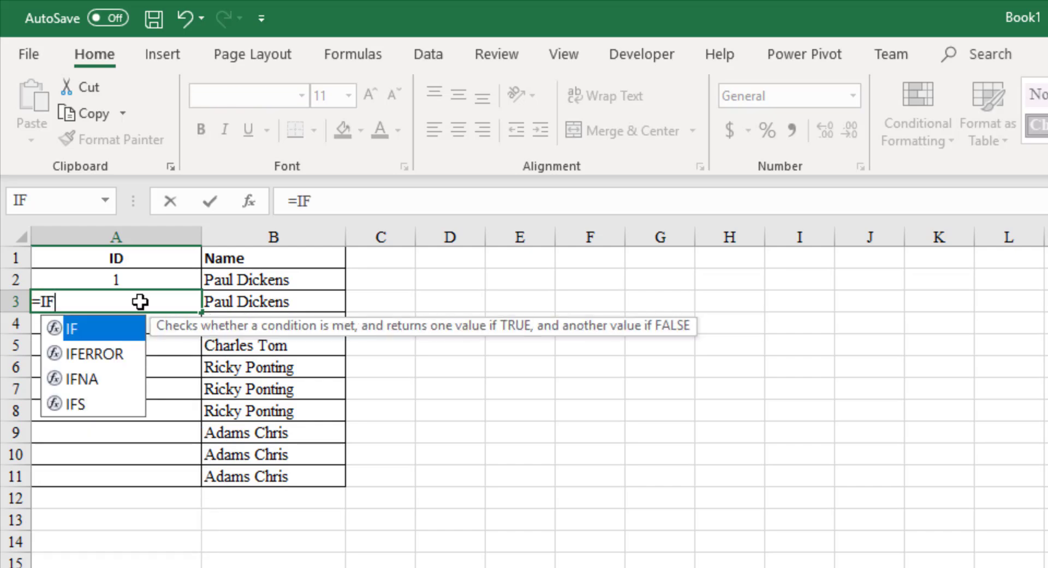
text(()
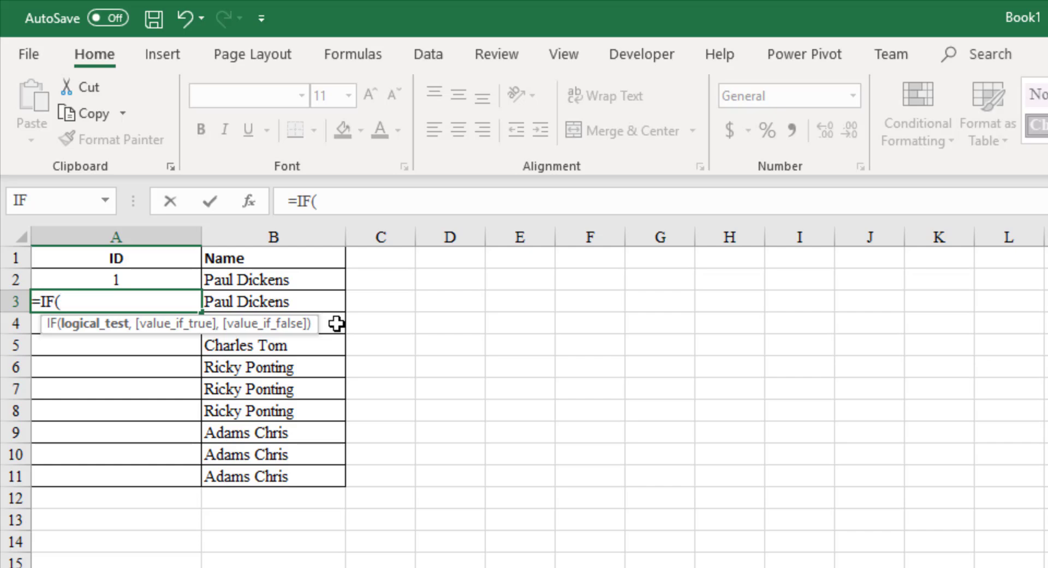
click(273, 300)
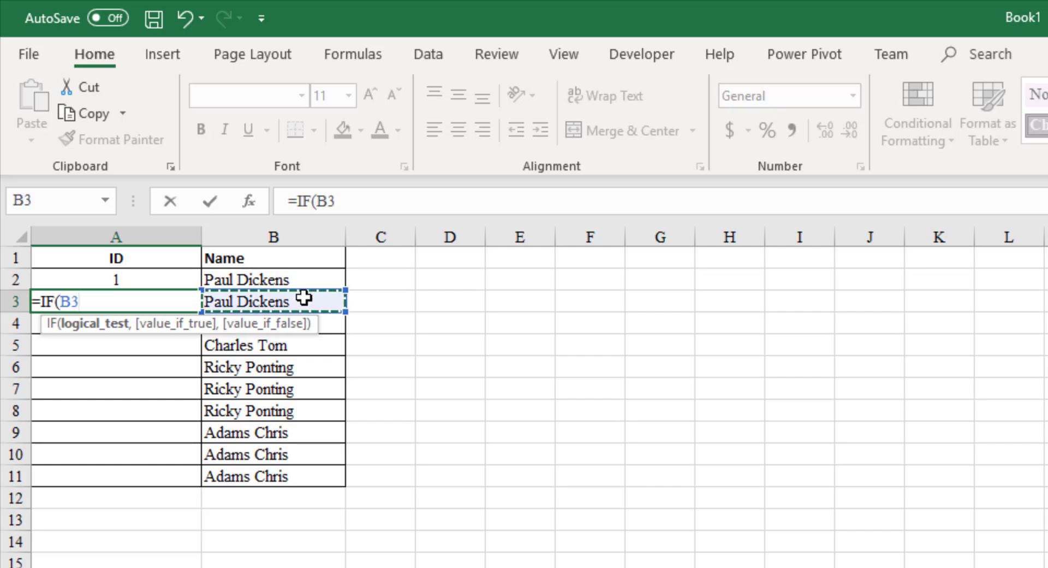
click(273, 279)
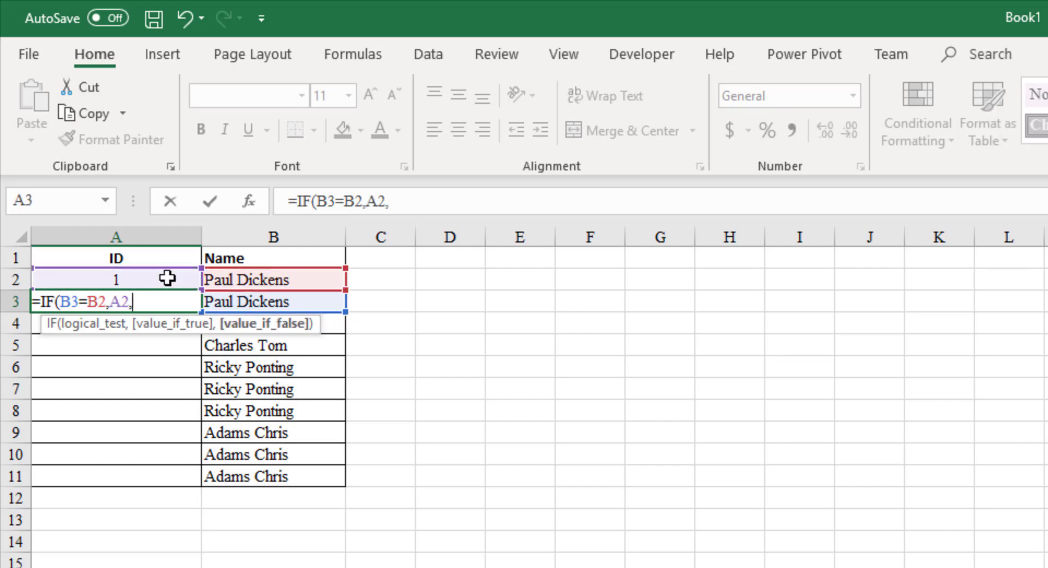
text(A2+)
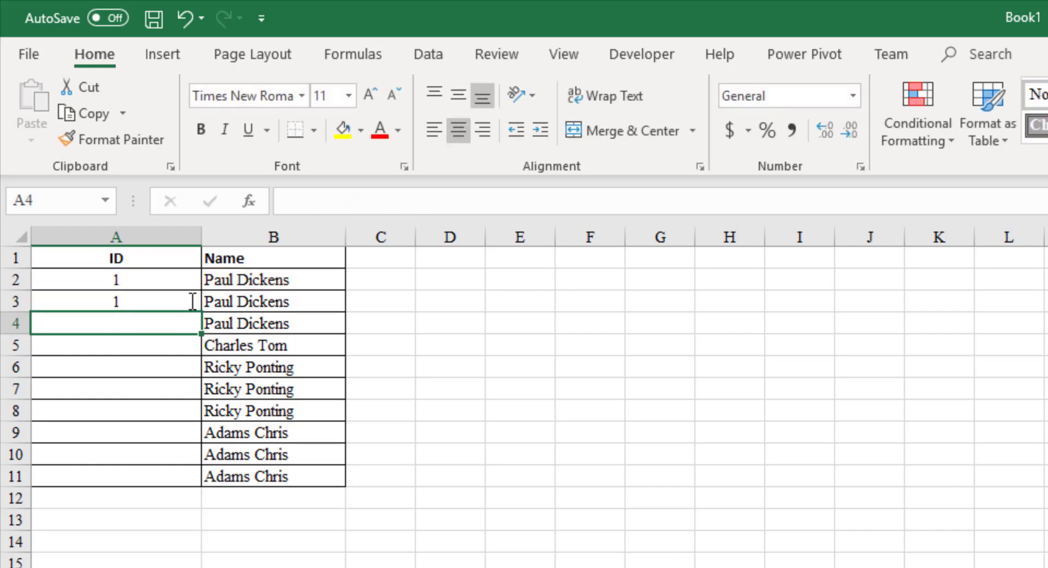
Copy the A3 IF formula down to A11 and check that repeated names share IDs.
click(116, 300)
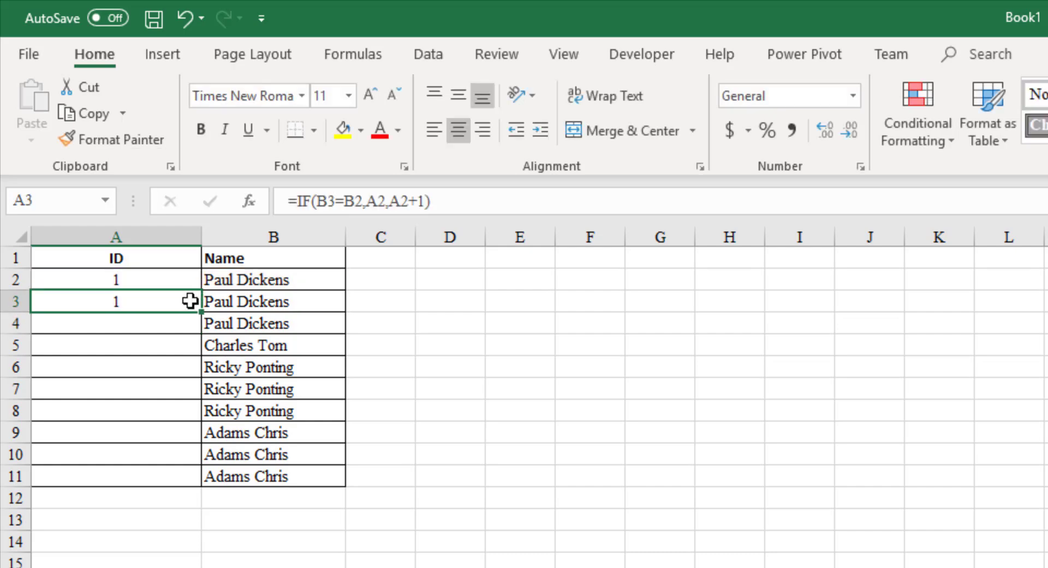
mouse_move(226, 287)
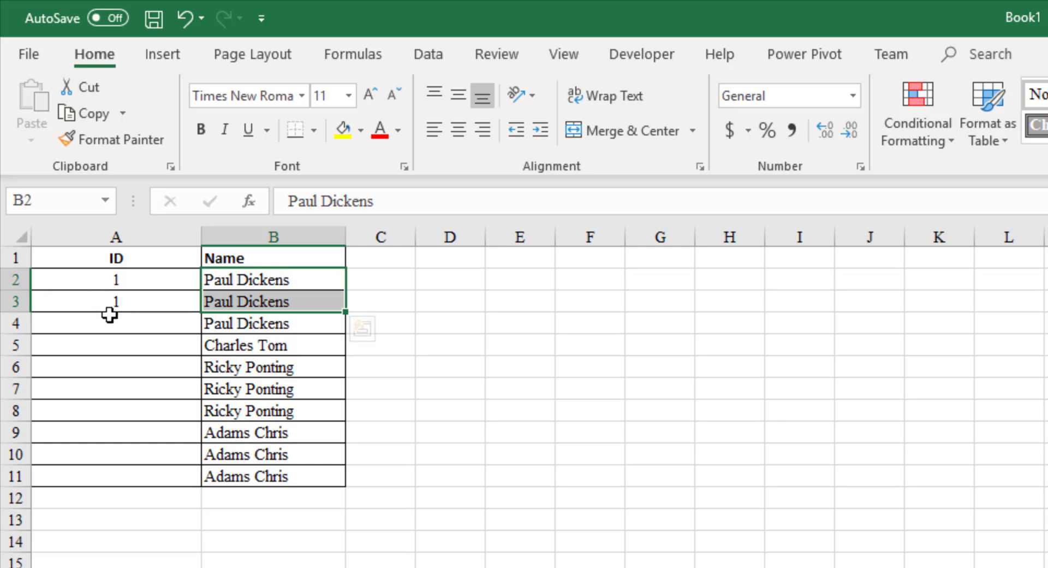
click(116, 301)
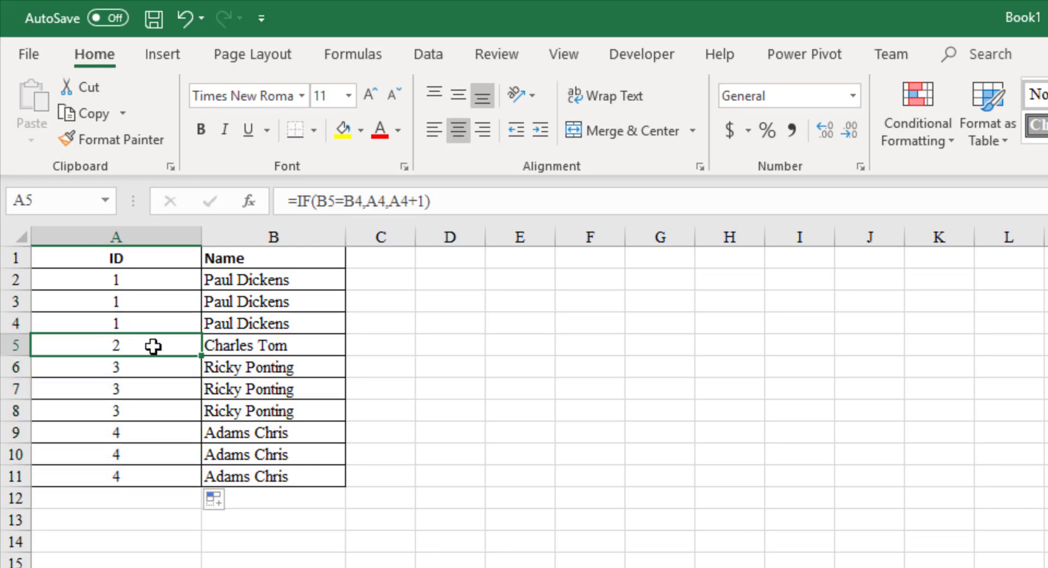
mouse_move(268, 339)
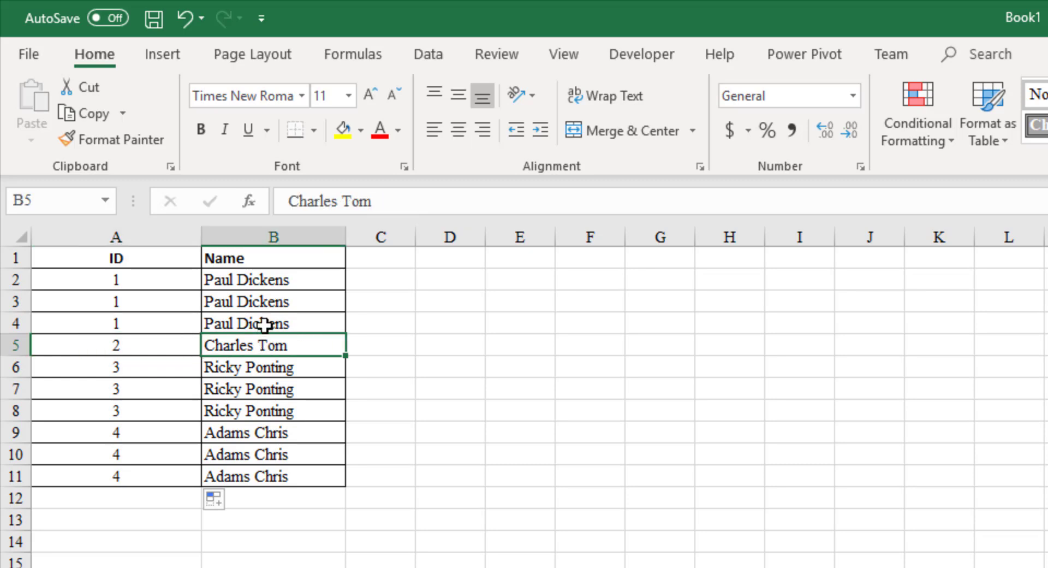
click(273, 323)
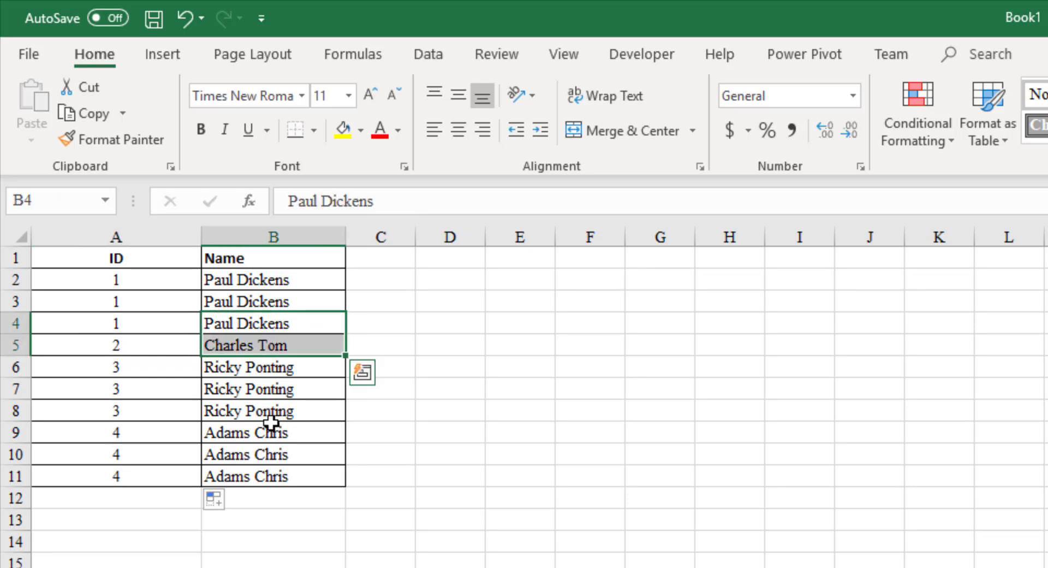
mouse_move(175, 393)
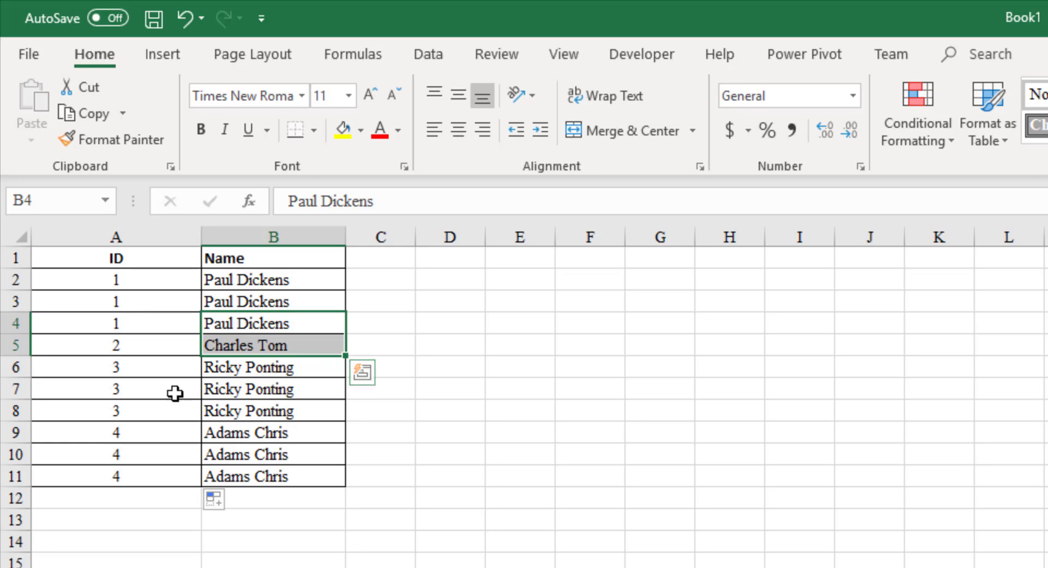
mouse_move(146, 351)
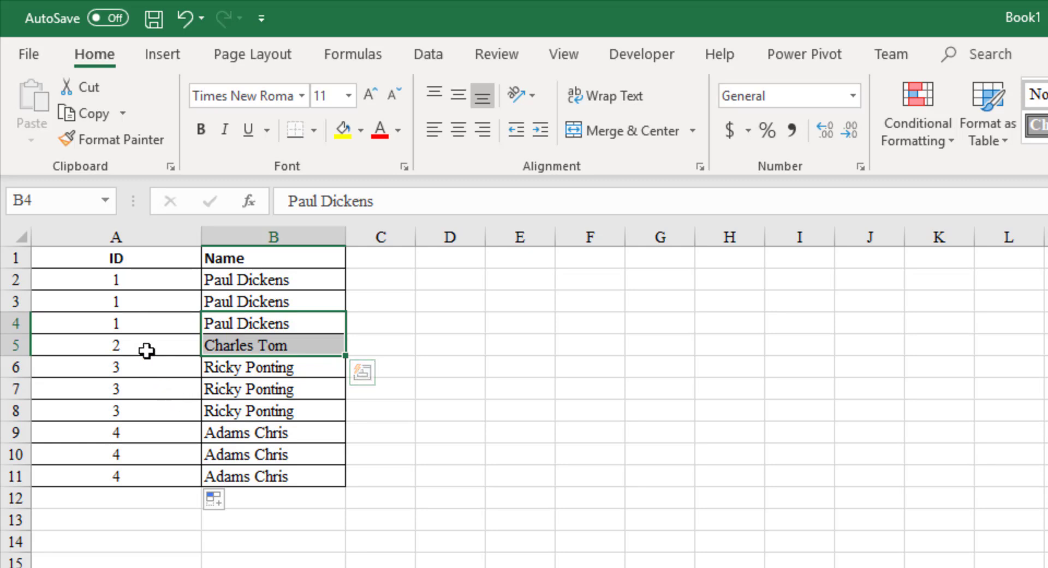
click(116, 344)
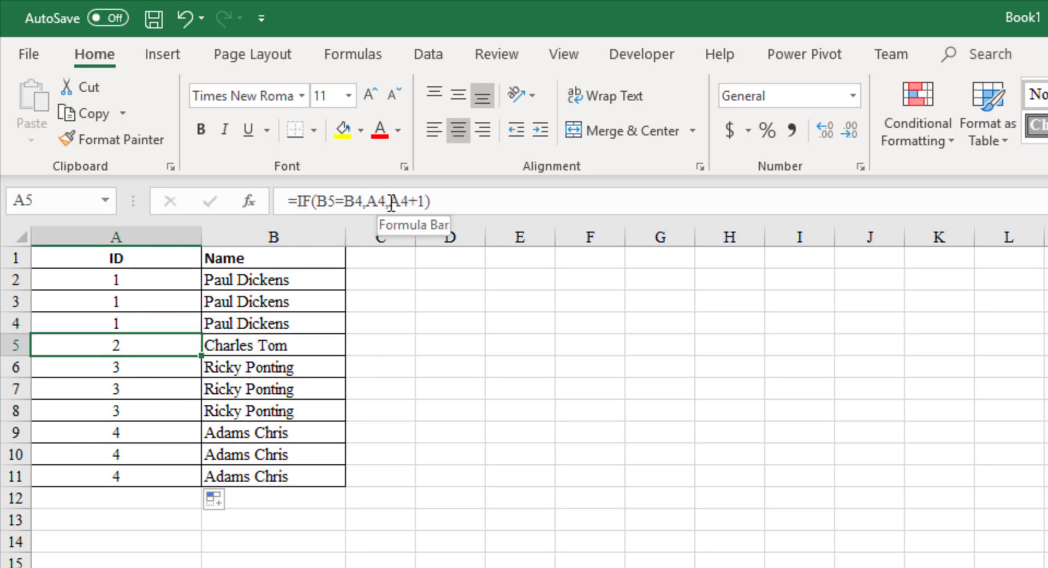
double_click(117, 345)
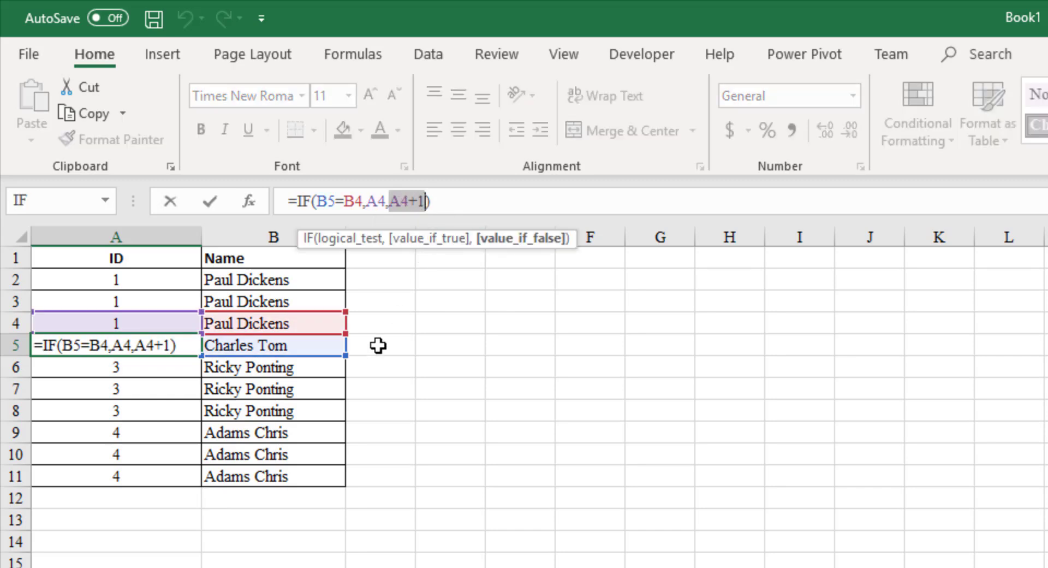
key(enter)
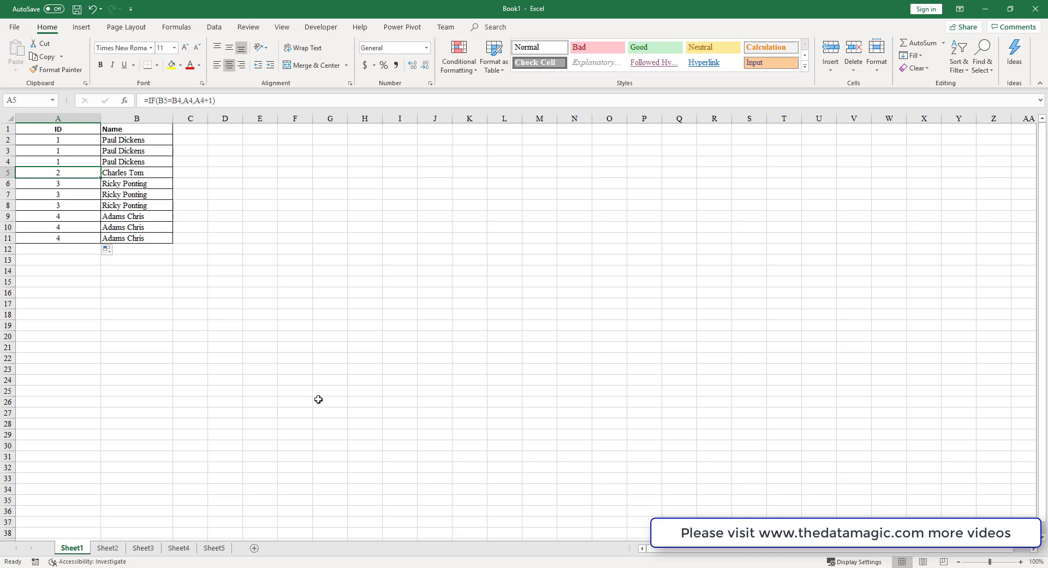
mouse_move(102, 213)
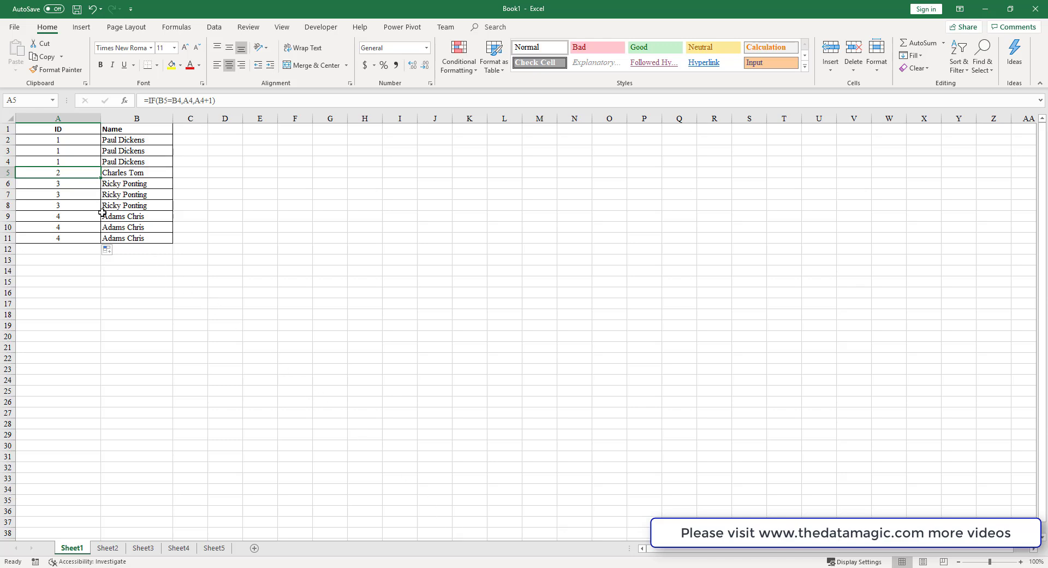